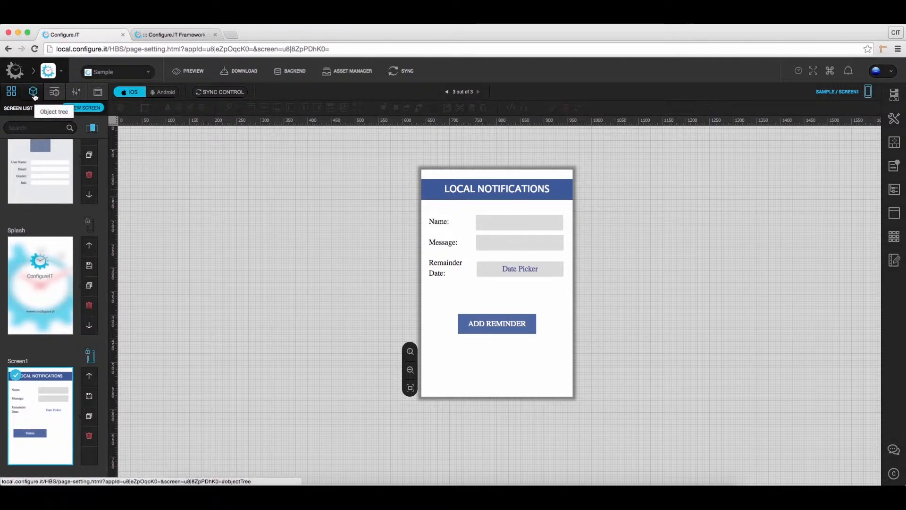
- Set DATEPICKER1 to DatePickerModeDateAndTime with yyyy-MM-dd HH:mm:ss display and selected formats
{"action": "left_click", "coordinate": [33, 91]}
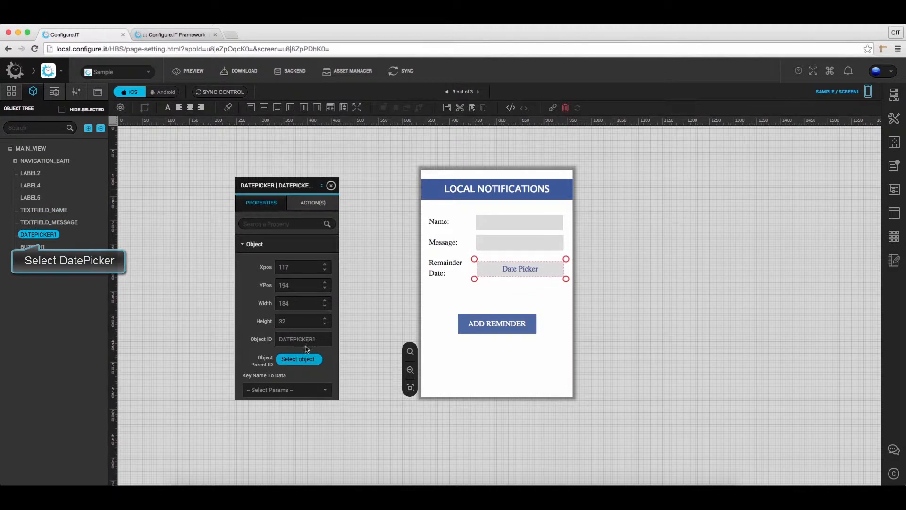
{"action": "scroll", "scroll_direction": "down", "scroll_amount": 3}
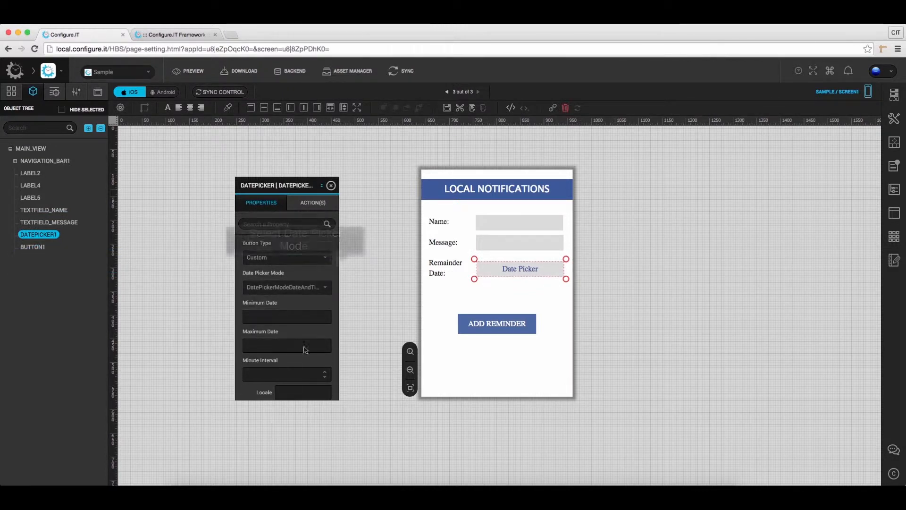
{"action": "left_click", "coordinate": [286, 287]}
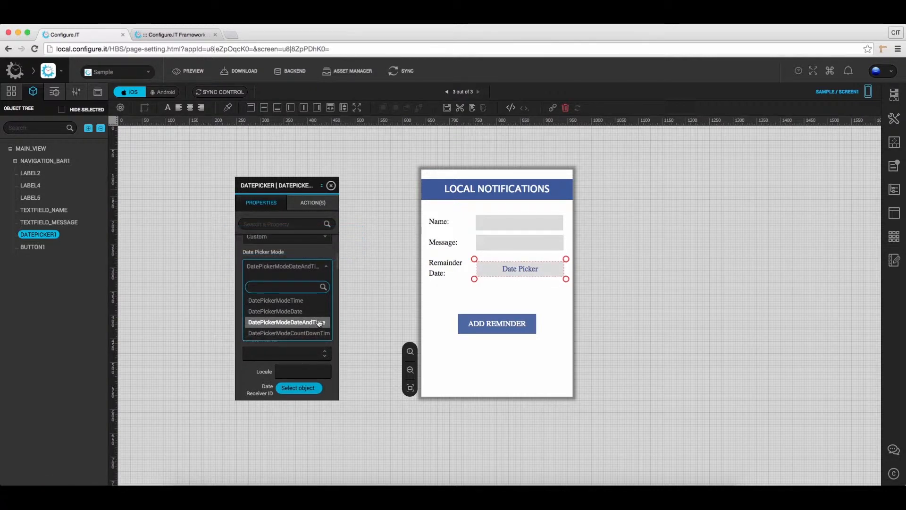
{"action": "left_click", "coordinate": [286, 322]}
{"action": "type", "text": "yyyy-MM-dd HH:mm:ss"}
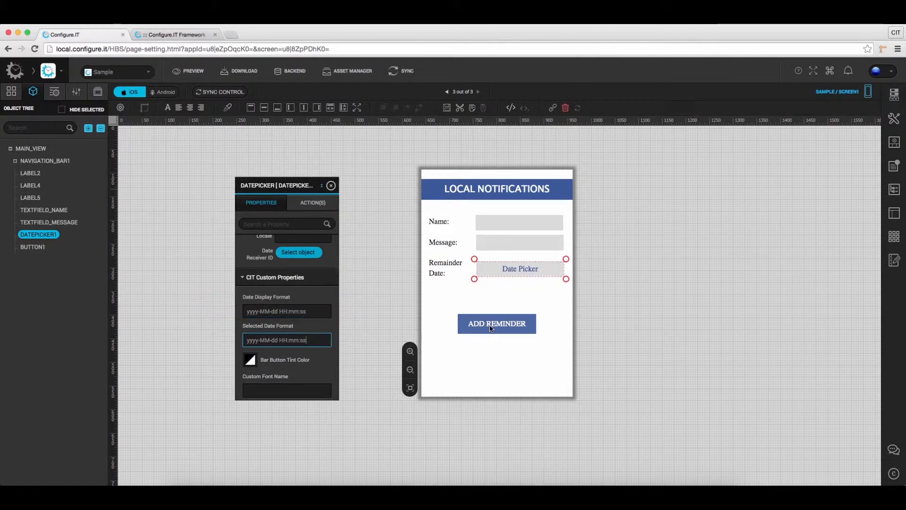
- Save BUTTON1's click action as a Local API Call to the REMINDERADD datasource
{"action": "left_click", "coordinate": [496, 322]}
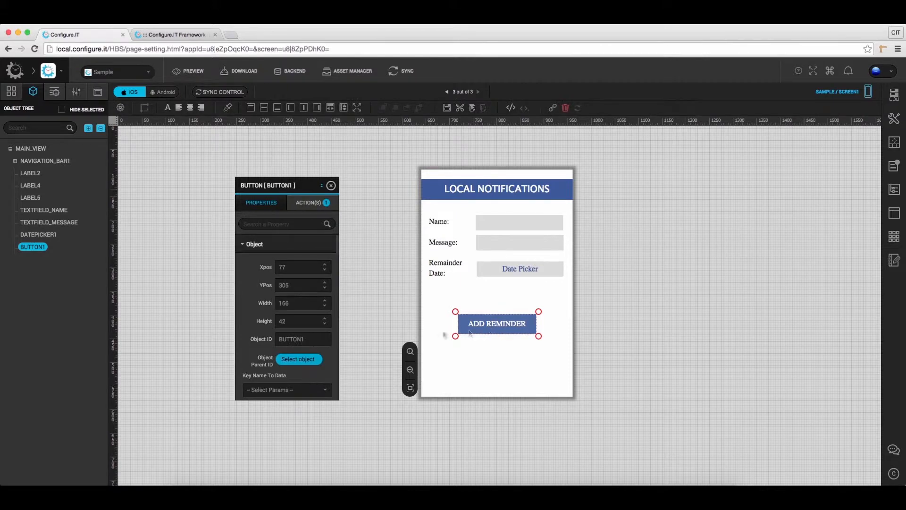
{"action": "left_click", "coordinate": [310, 203]}
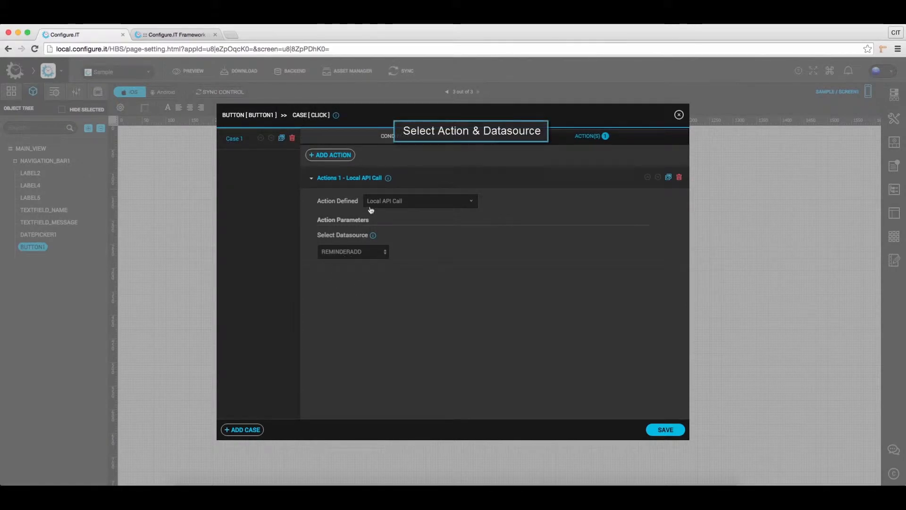
{"action": "mouse_move", "coordinate": [347, 257]}
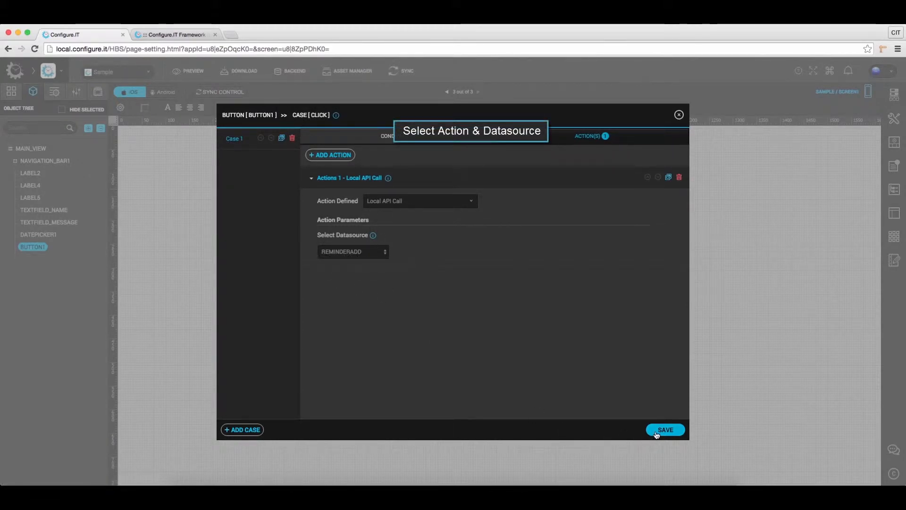
{"action": "left_click", "coordinate": [665, 430]}
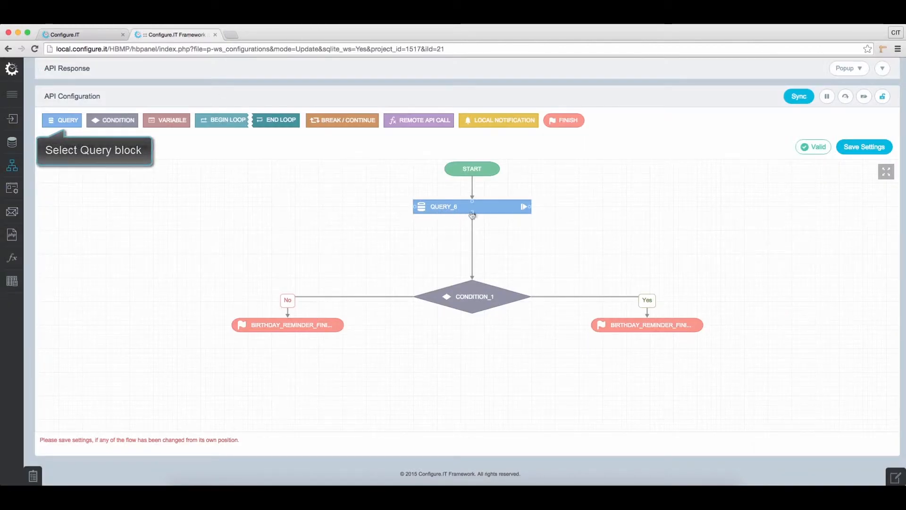
- Review QUERY_6's reminder_table insert and its vName, tReminderMessage, dReminderDate field mappings
{"action": "left_click", "coordinate": [472, 206]}
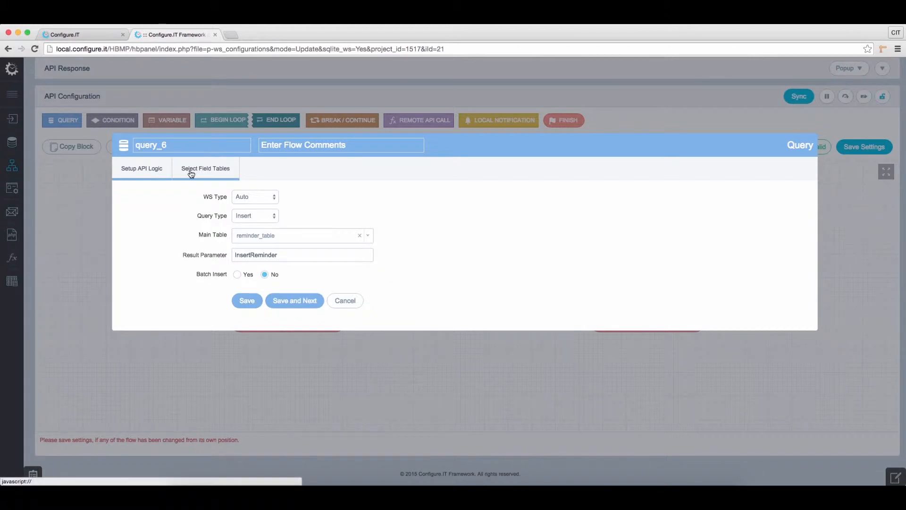
{"action": "left_click", "coordinate": [205, 168]}
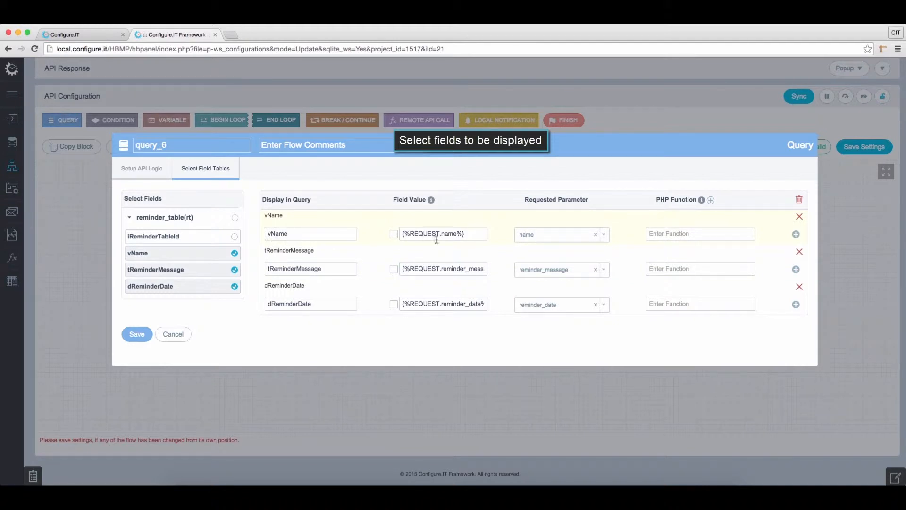
{"action": "mouse_move", "coordinate": [277, 275]}
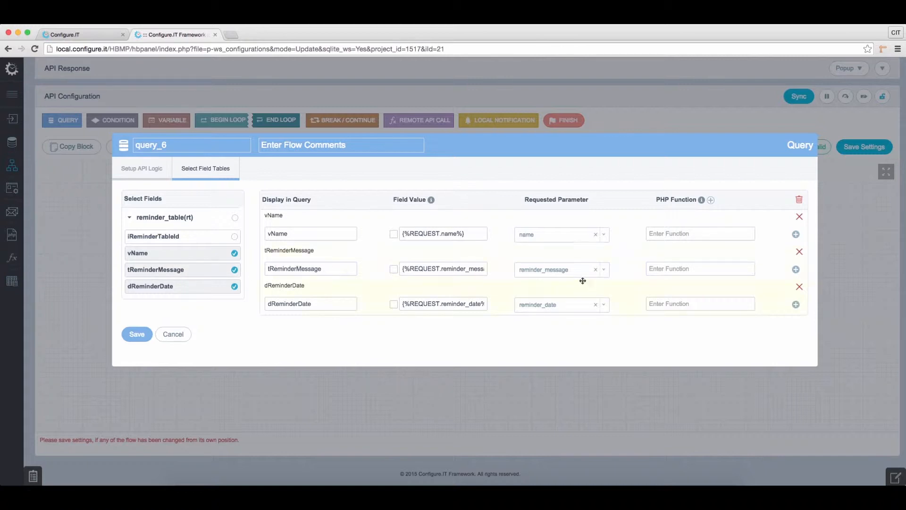
{"action": "mouse_move", "coordinate": [551, 301]}
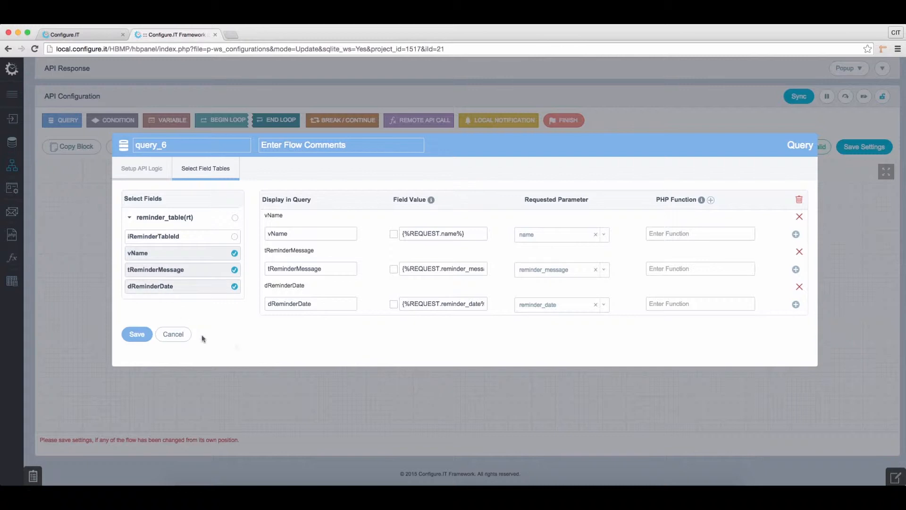
{"action": "left_click", "coordinate": [311, 303]}
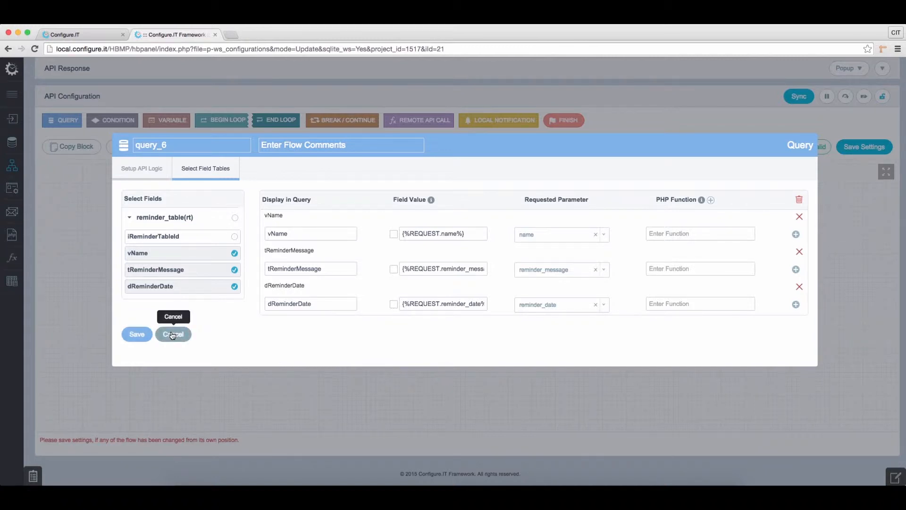
- Cancel the query settings and insert a Local Notification block after QUERY_6
{"action": "left_click", "coordinate": [172, 334]}
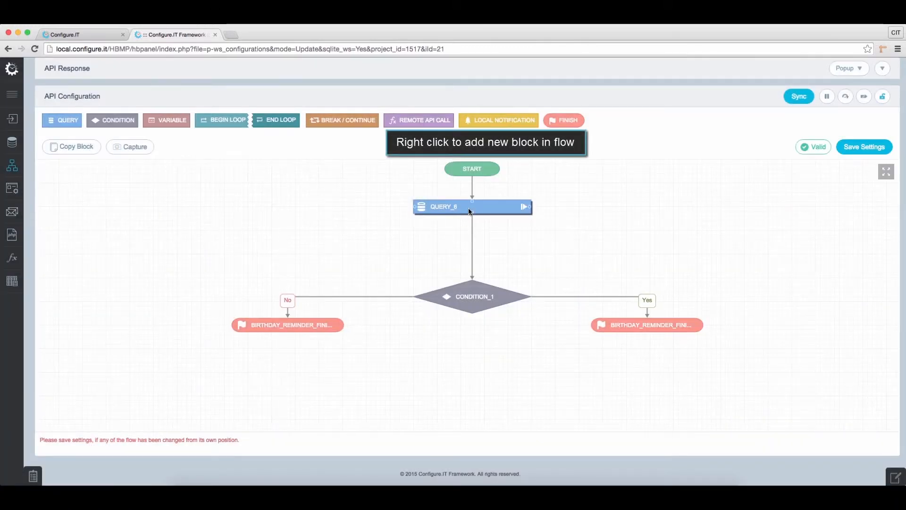
{"action": "right_click", "coordinate": [468, 211]}
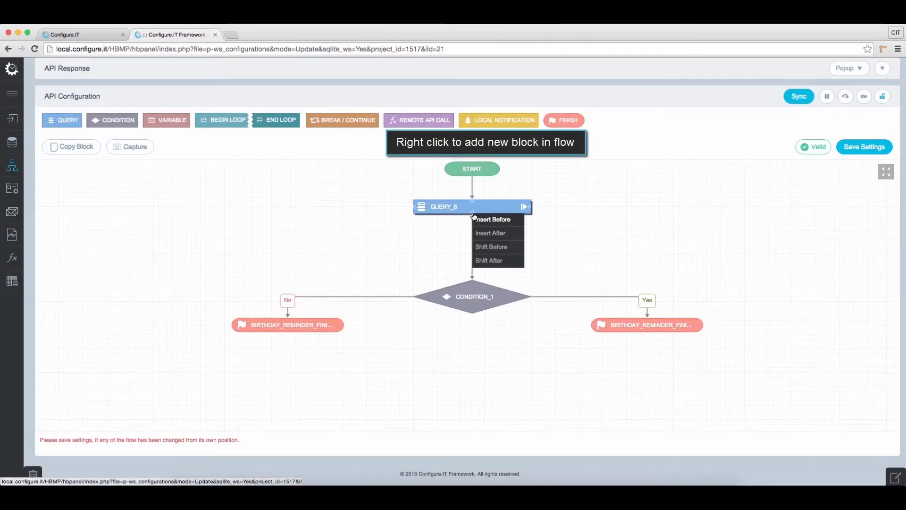
{"action": "mouse_move", "coordinate": [489, 233]}
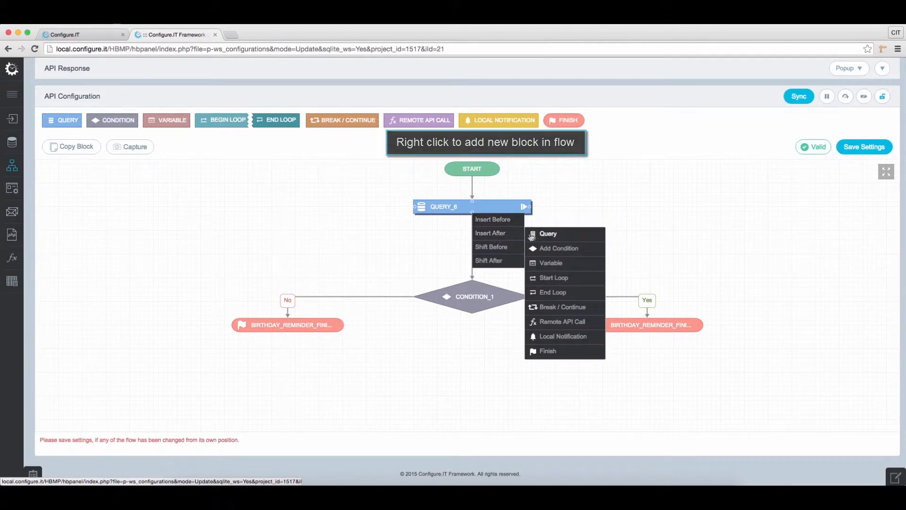
{"action": "mouse_move", "coordinate": [563, 336]}
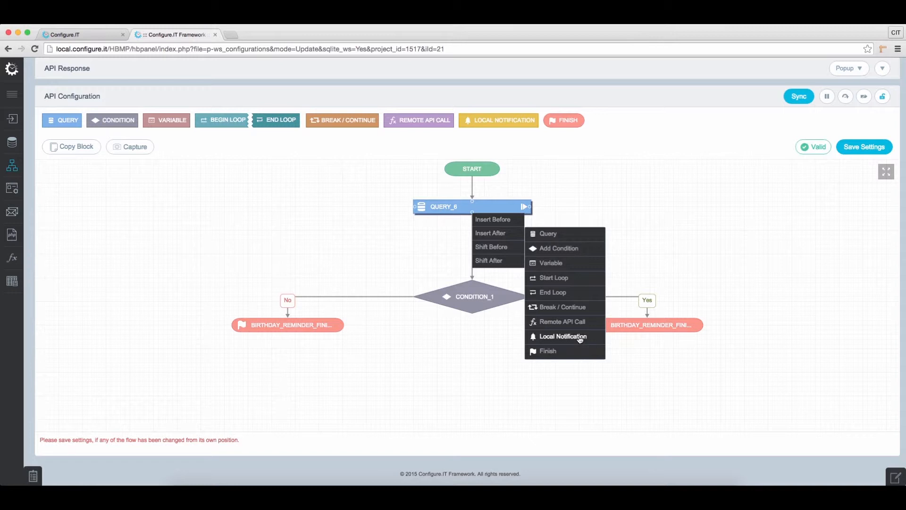
{"action": "left_click", "coordinate": [564, 337]}
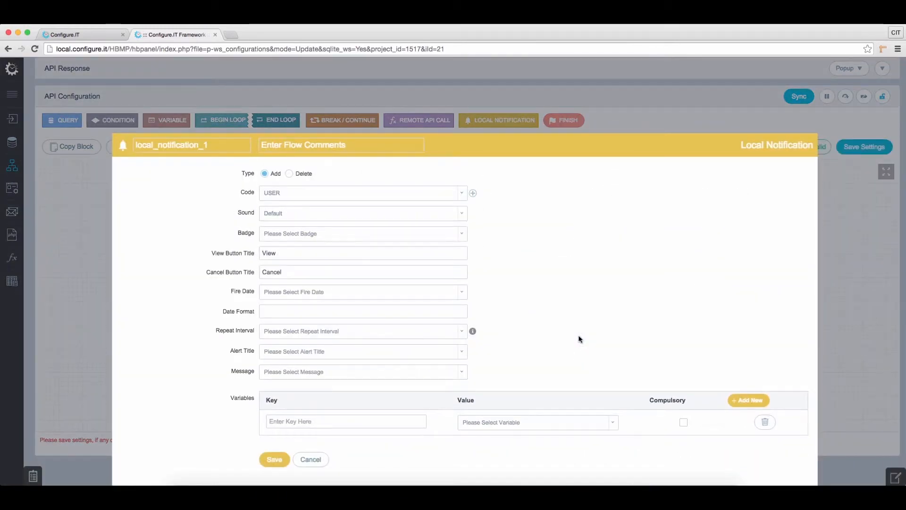
{"action": "scroll", "scroll_direction": "up", "scroll_amount": 3}
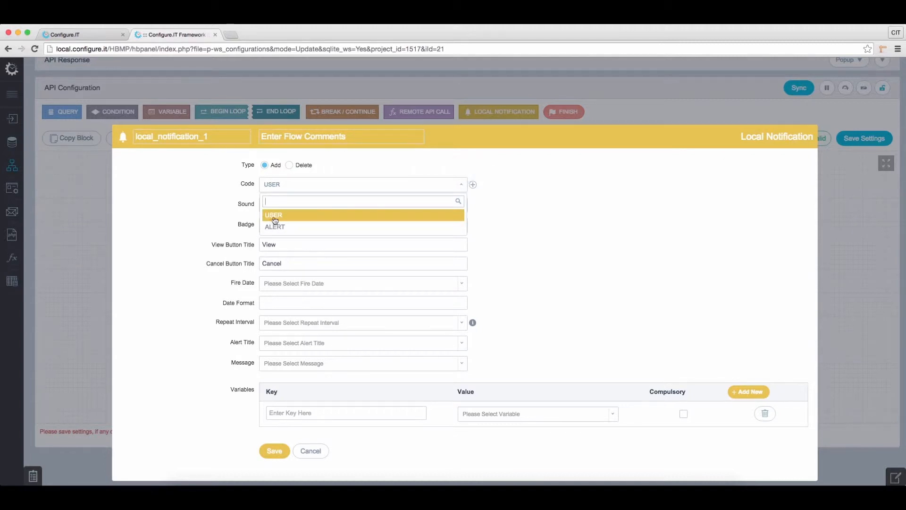
{"action": "mouse_move", "coordinate": [555, 212]}
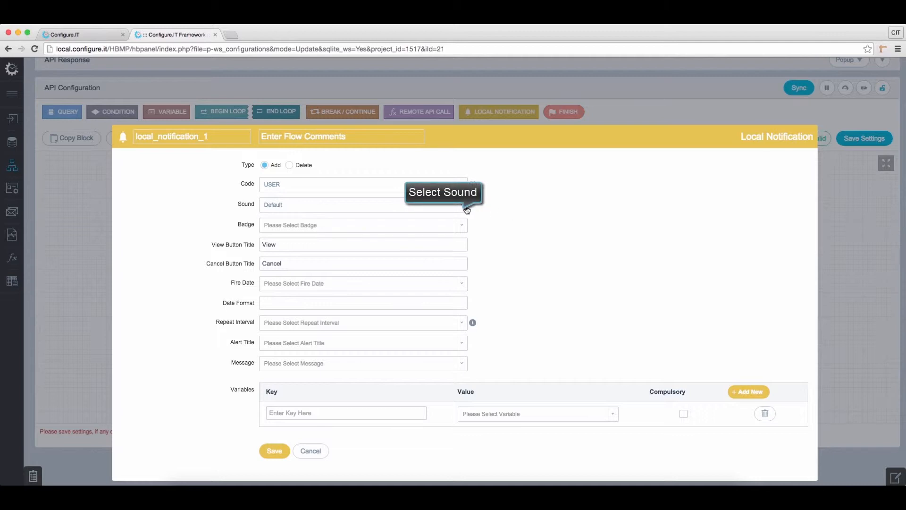
{"action": "left_click", "coordinate": [461, 204]}
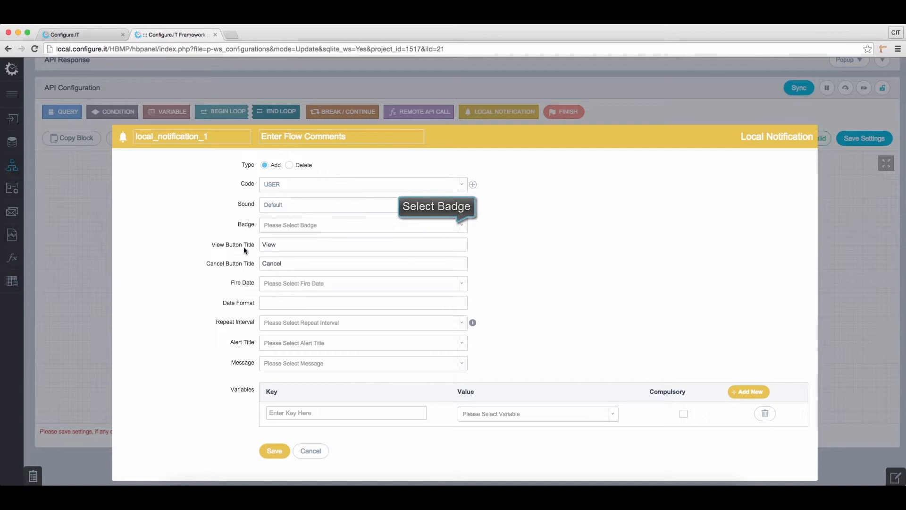
{"action": "left_click", "coordinate": [363, 244]}
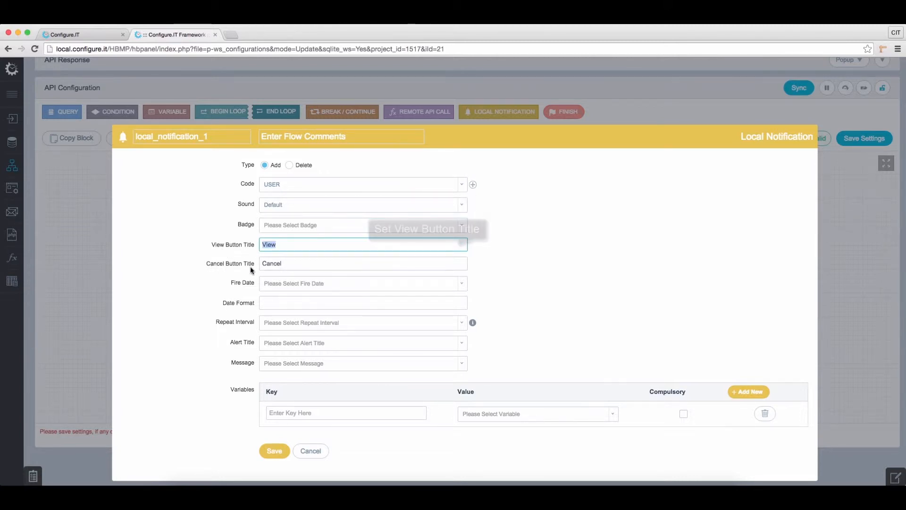
{"action": "left_click", "coordinate": [363, 263]}
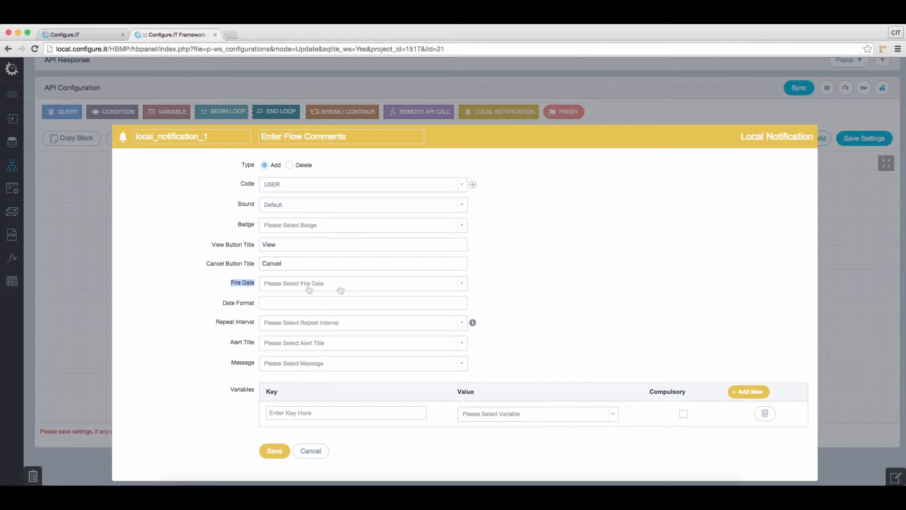
- Fire the notification at reminder_date with format yyyy-MM-dd HH:mm:ss, repeating by Unit Year
{"action": "left_click", "coordinate": [363, 283]}
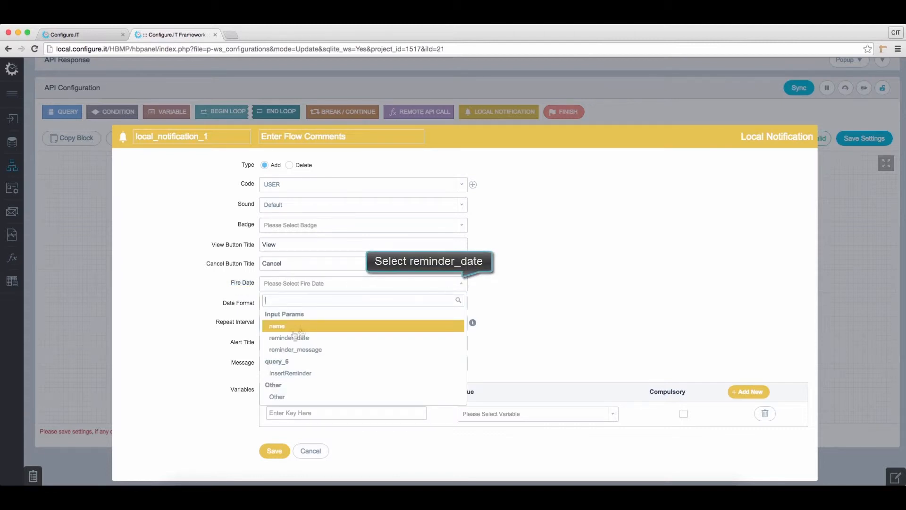
{"action": "left_click", "coordinate": [288, 337]}
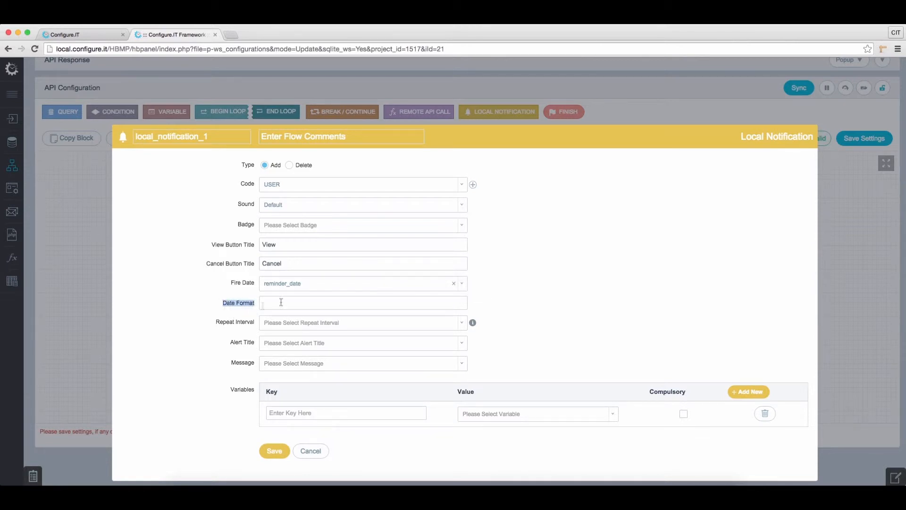
{"action": "type", "text": "yyyy-M"}
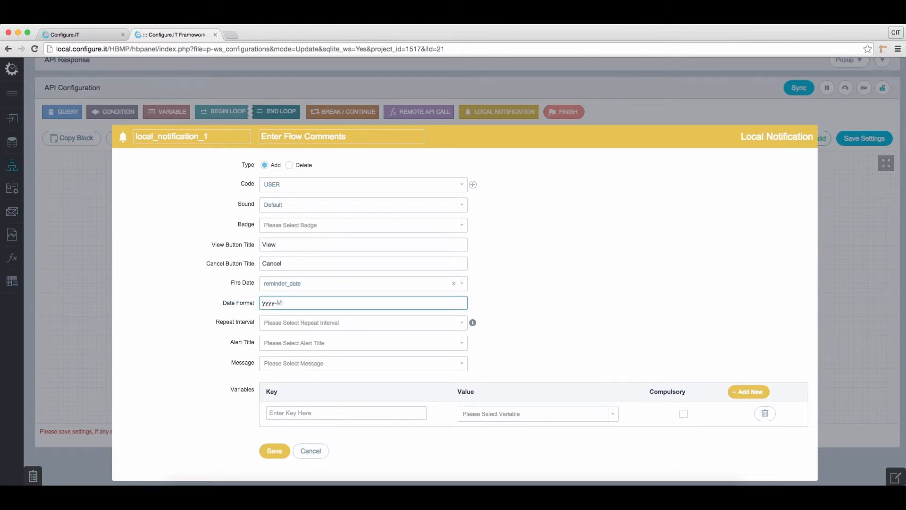
{"action": "type", "text": "M-dd HH"}
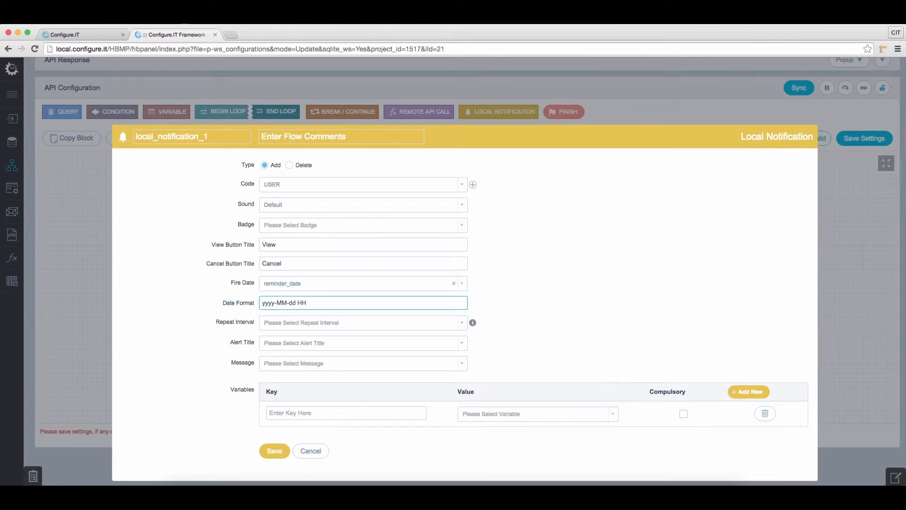
{"action": "type", "text": ":mm:ss"}
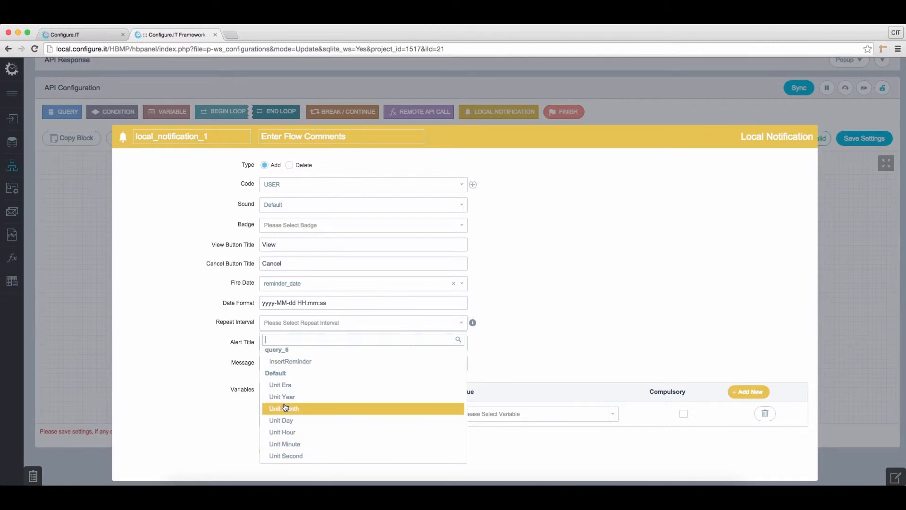
{"action": "left_click", "coordinate": [283, 397]}
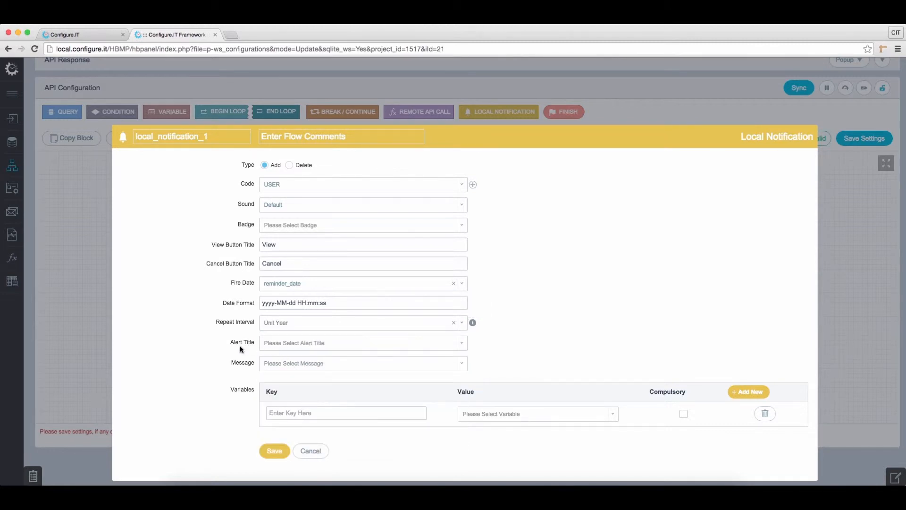
- Use name as alert title and reminder_message as message, then save local_notification_1
{"action": "left_click", "coordinate": [462, 343]}
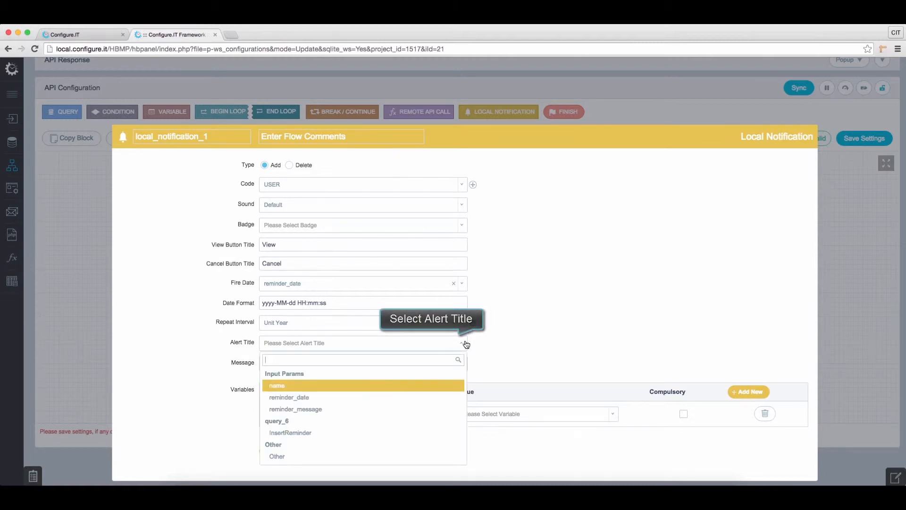
{"action": "mouse_move", "coordinate": [298, 392]}
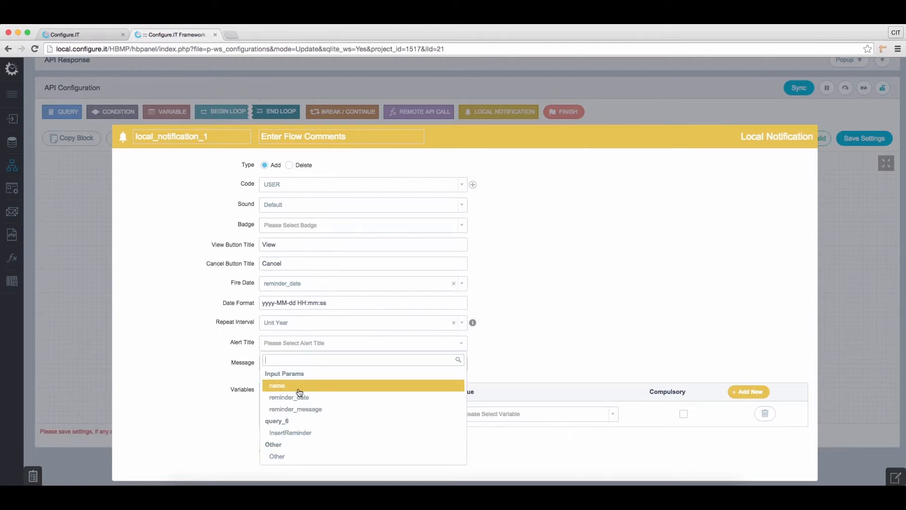
{"action": "left_click", "coordinate": [277, 386]}
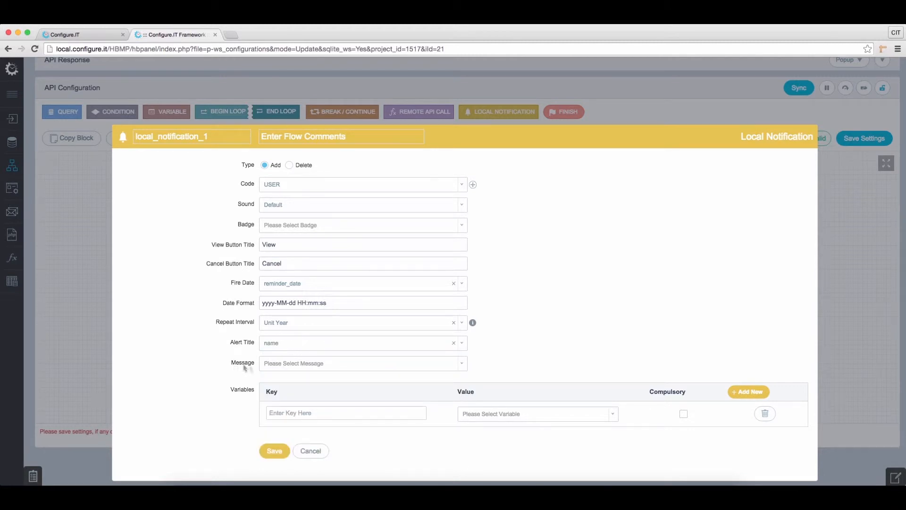
{"action": "left_click", "coordinate": [362, 363]}
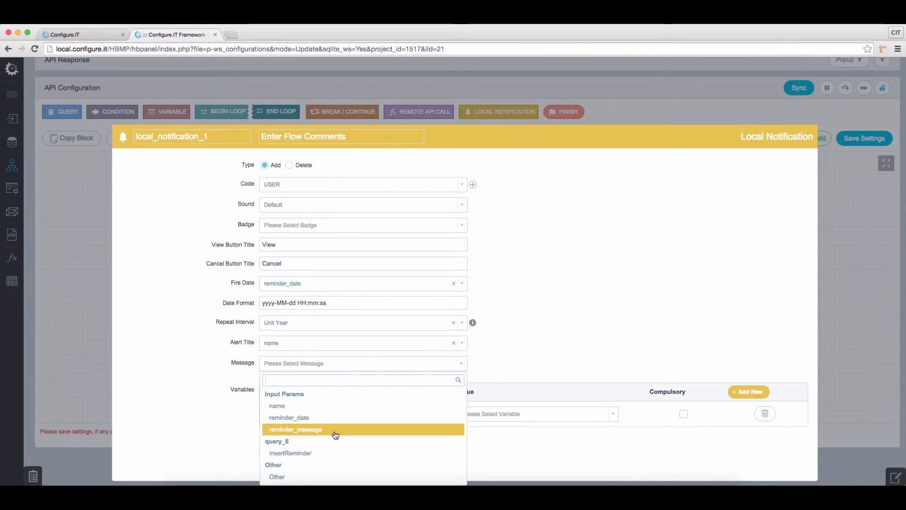
{"action": "left_click", "coordinate": [295, 429]}
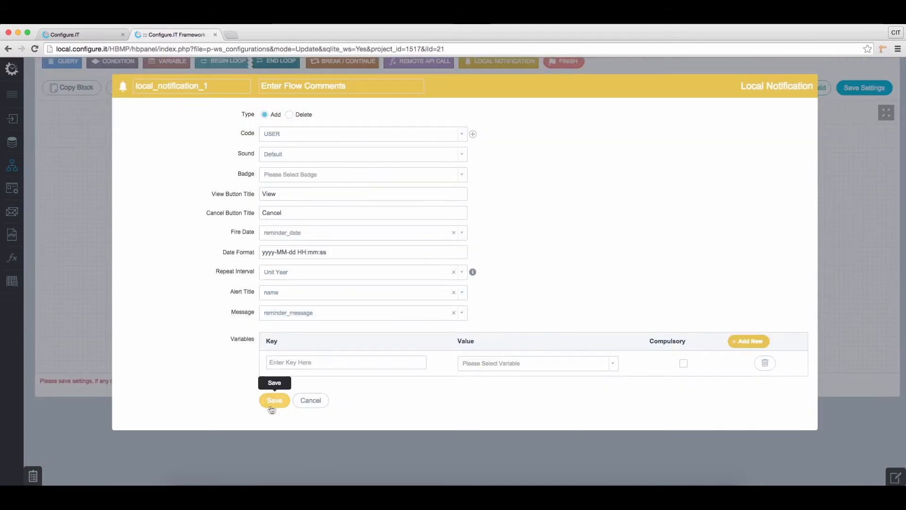
{"action": "mouse_move", "coordinate": [277, 401]}
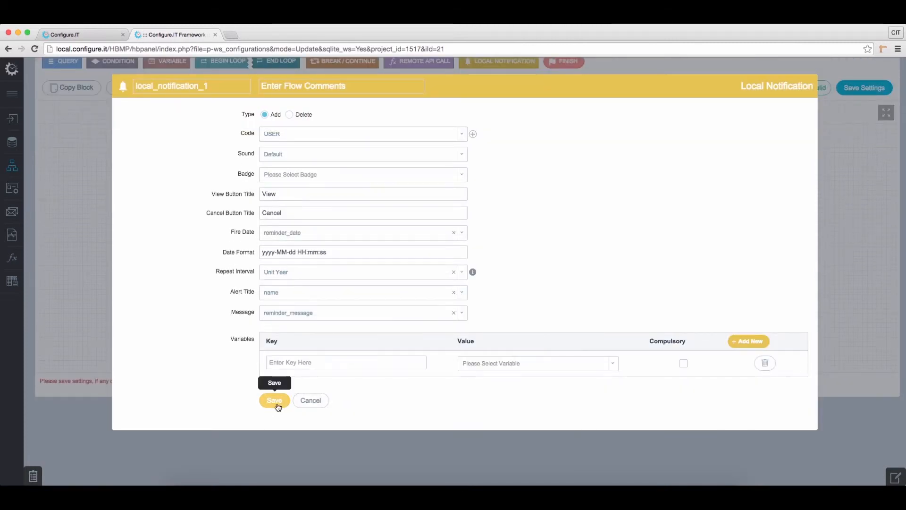
{"action": "left_click", "coordinate": [274, 400]}
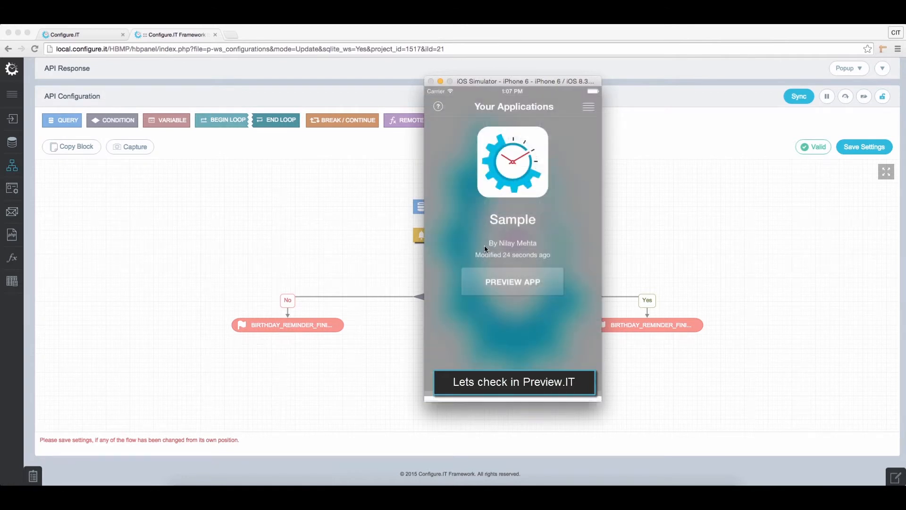
- In the Sample app preview, enter name CIT, message Start Next SC, and pick the reminder date and time
{"action": "left_click", "coordinate": [512, 283]}
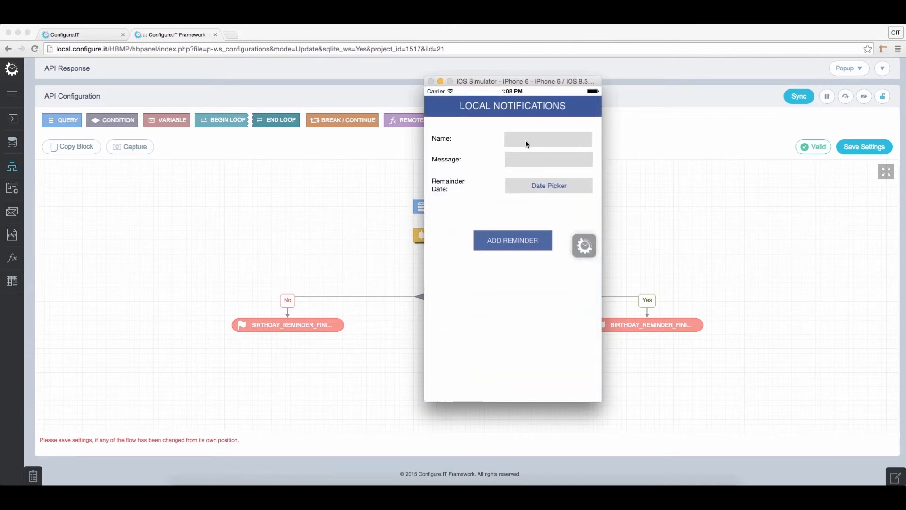
{"action": "type", "text": "CIT Alert"}
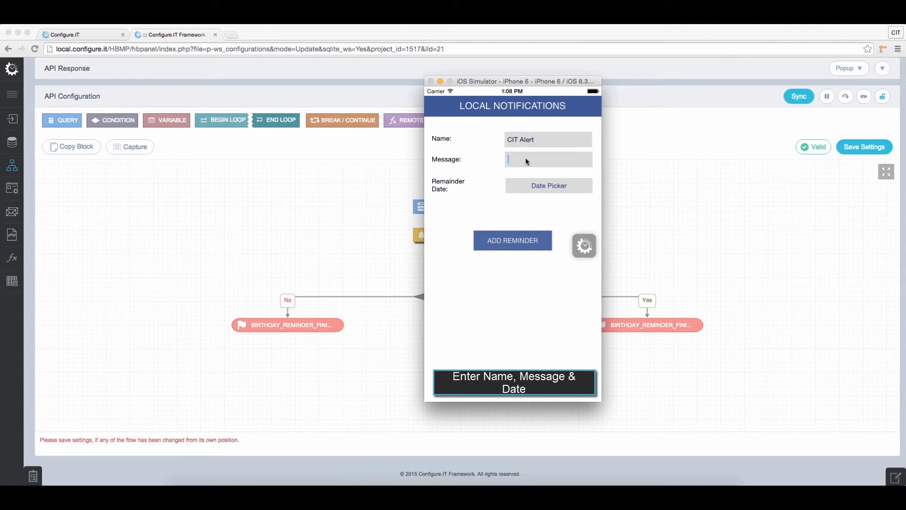
{"action": "type", "text": "Start Next SC"}
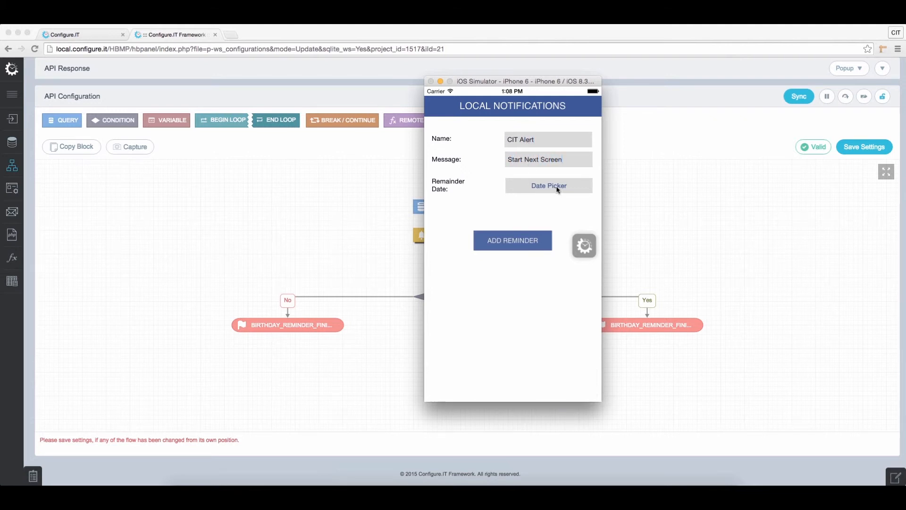
{"action": "left_click", "coordinate": [548, 185]}
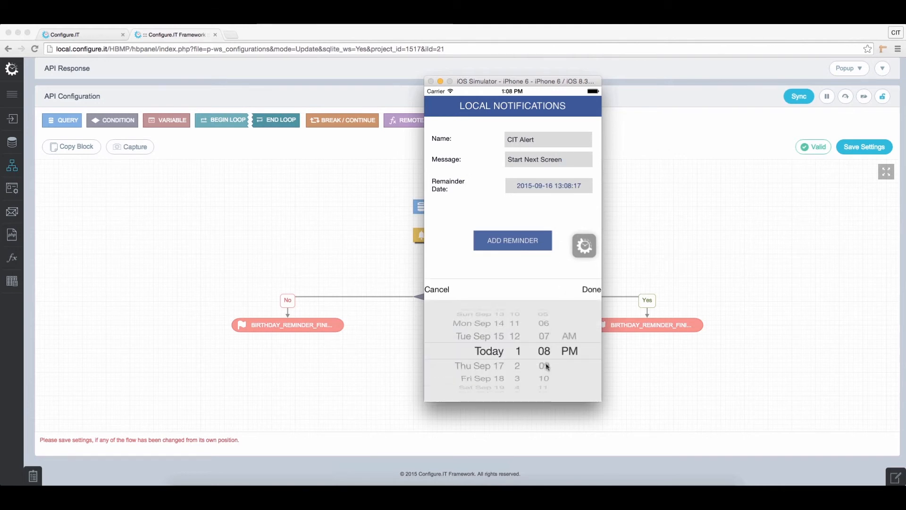
{"action": "left_click", "coordinate": [591, 289]}
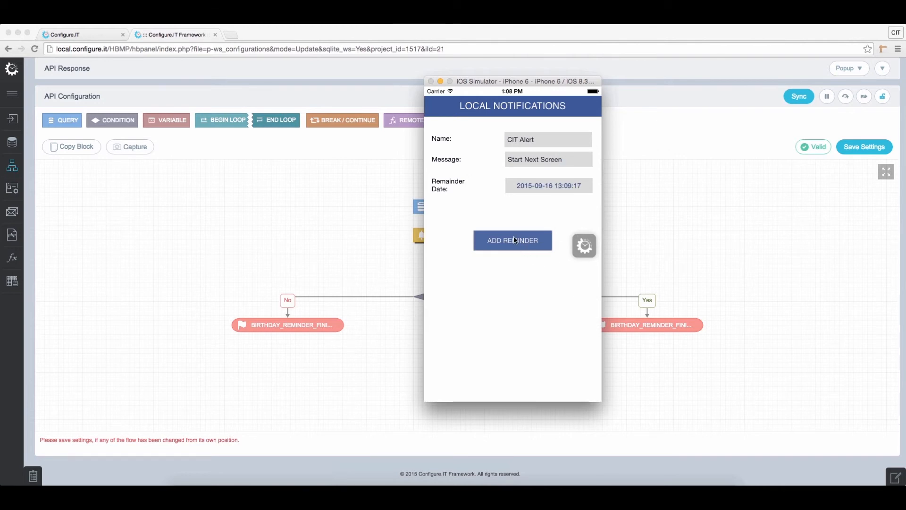
{"action": "mouse_move", "coordinate": [517, 242]}
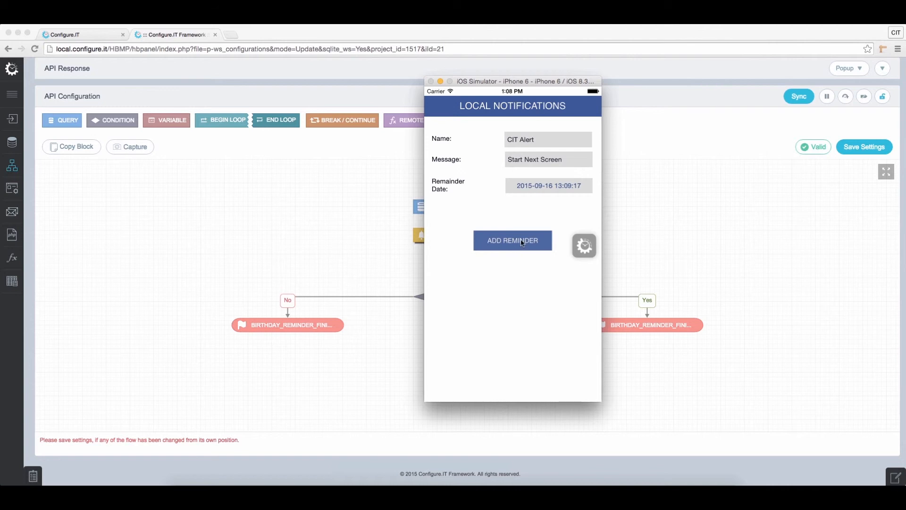
- Add the reminder, dismiss the success confirmation, and cancel the fired CIT Alert notification
{"action": "left_click", "coordinate": [512, 240]}
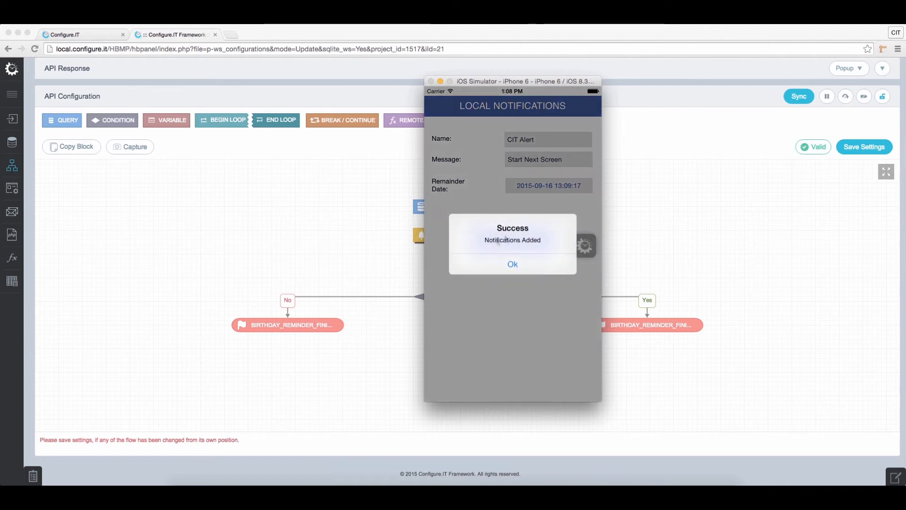
{"action": "left_click", "coordinate": [513, 264]}
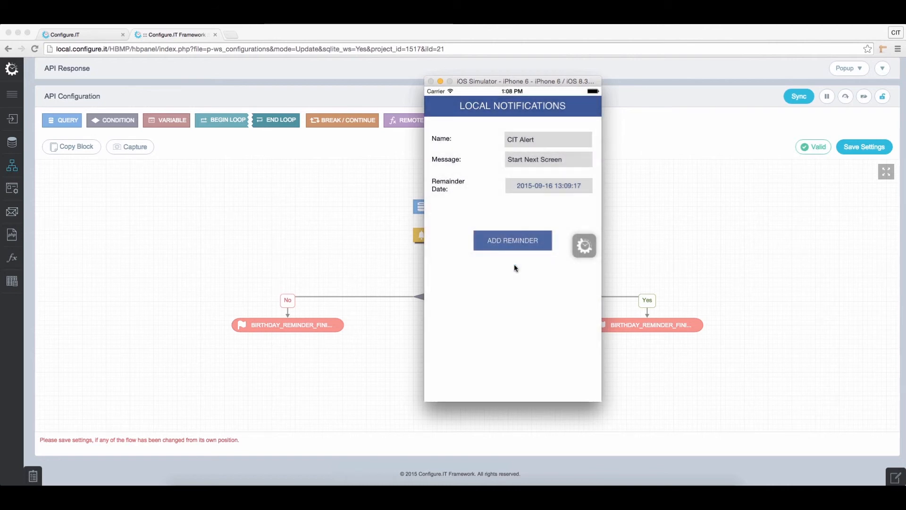
{"action": "left_click", "coordinate": [512, 240]}
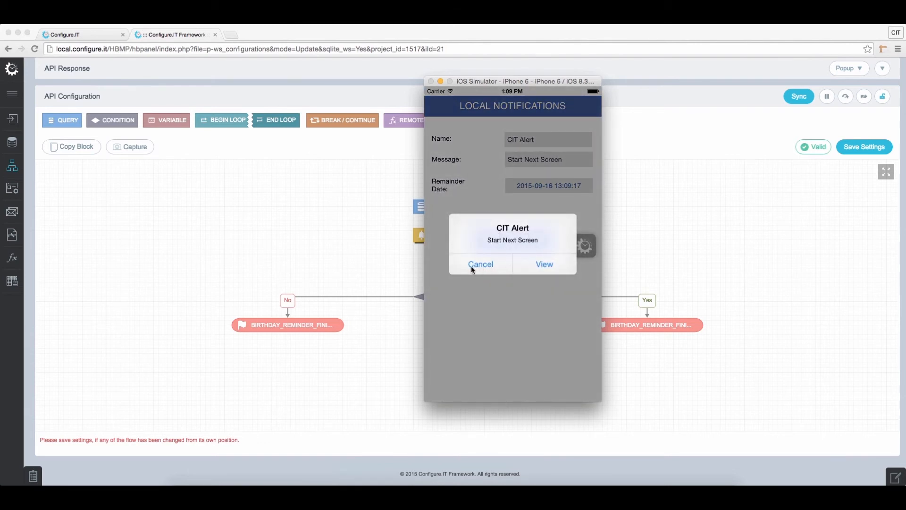
{"action": "left_click", "coordinate": [480, 264]}
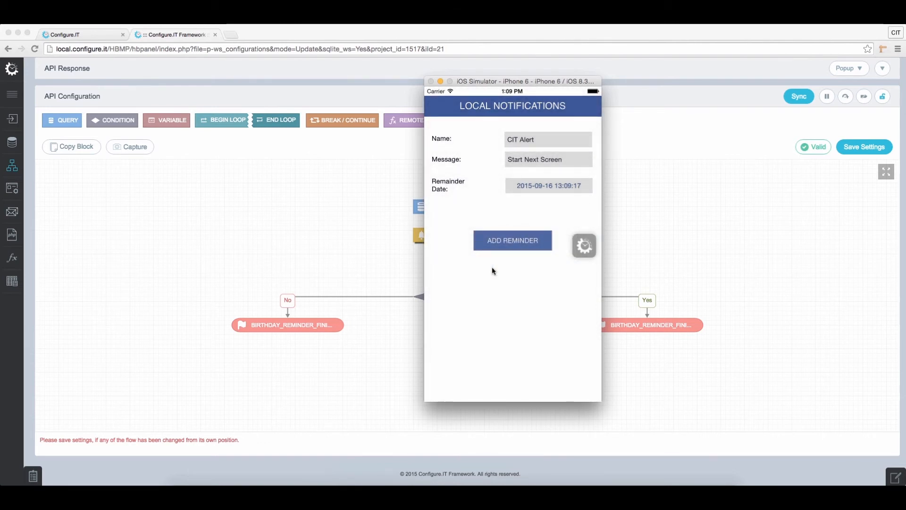